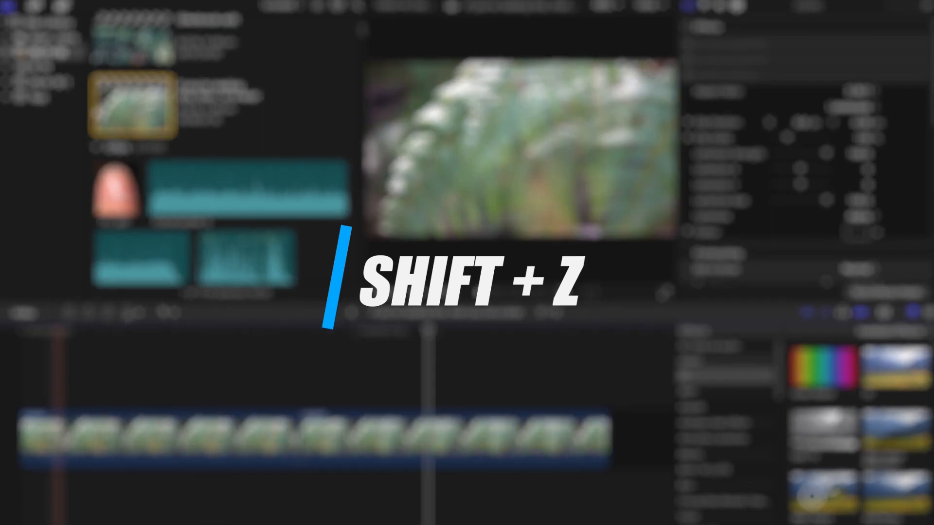
# Step: Fit the timeline and trim the start of fern clip C0040 so the project runs 01:03
pyautogui.press('shift+z')
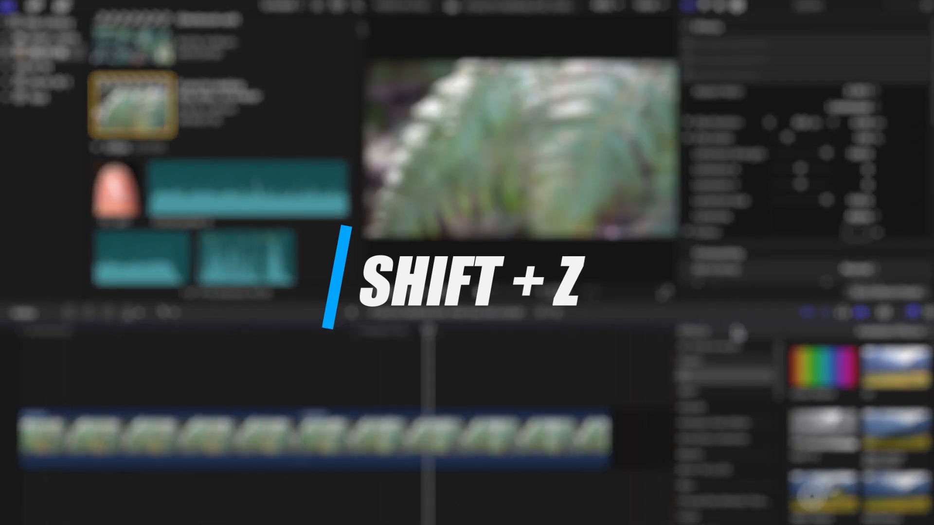
pyautogui.press('shift+z')
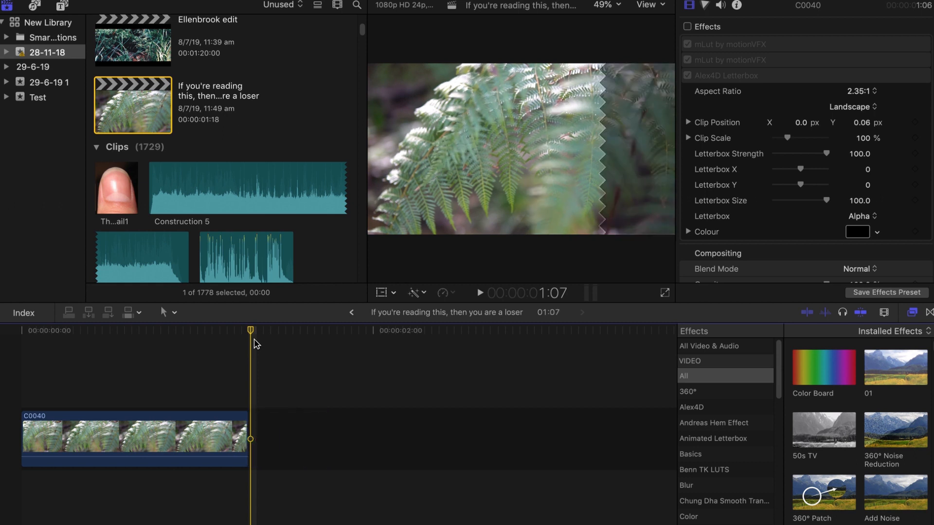
pyautogui.click(219, 331)
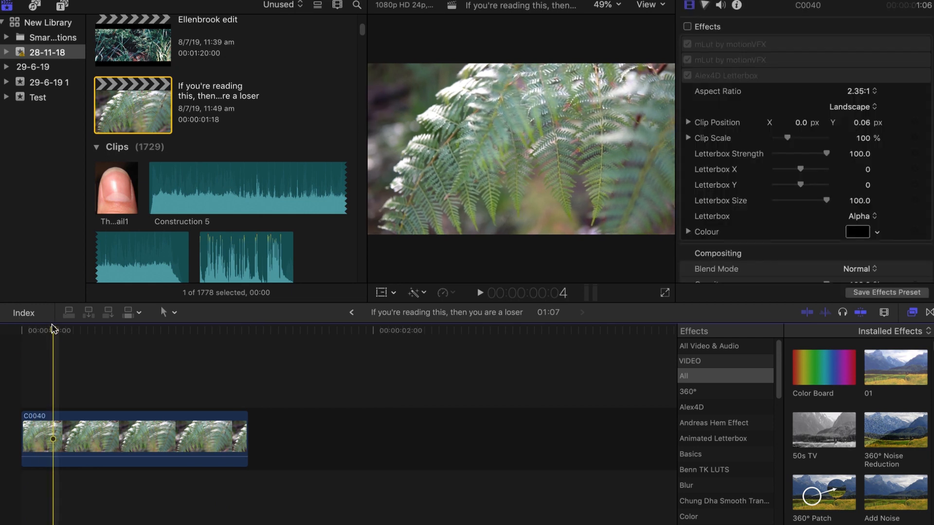
pyautogui.click(53, 330)
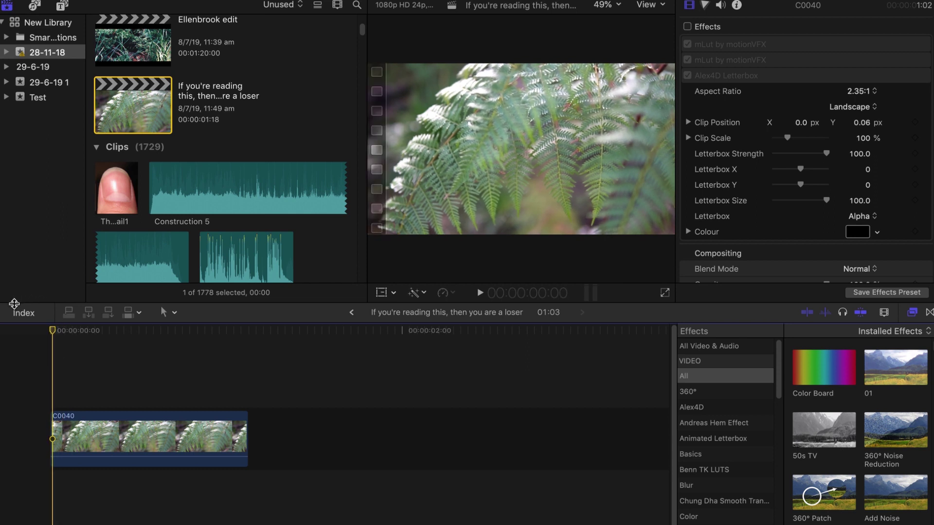
pyautogui.moveTo(24, 313)
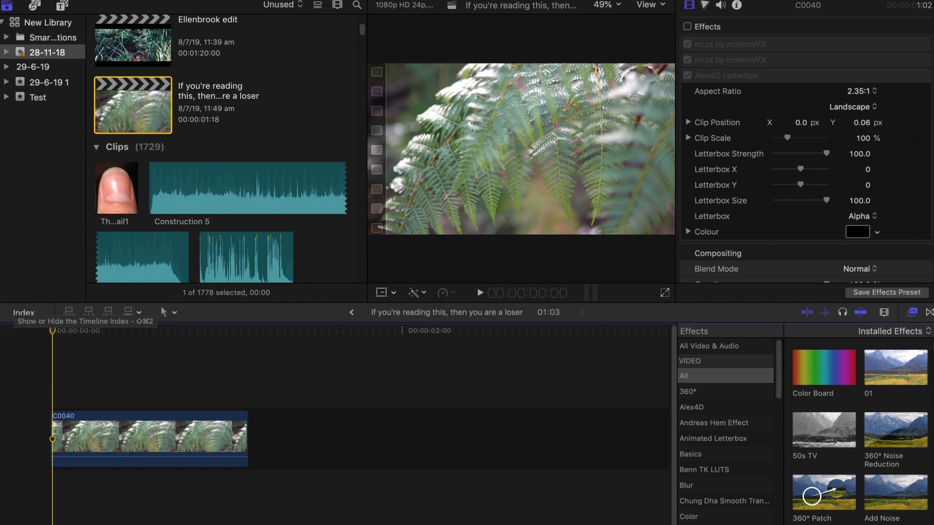
# Step: Add a Basic Title over fern clip C0040 spanning 1:03, discarding the extra duplicate title
pyautogui.press('ctrl+t')
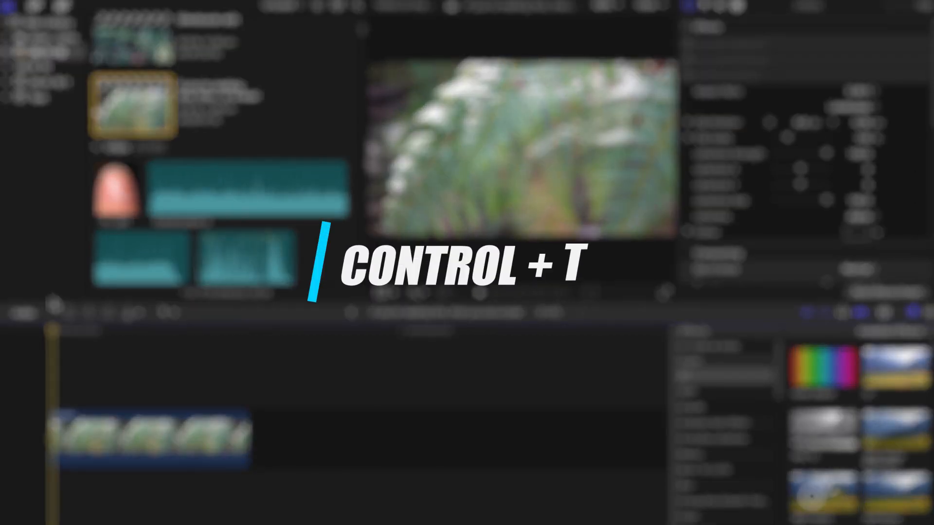
pyautogui.press('ctrl+t')
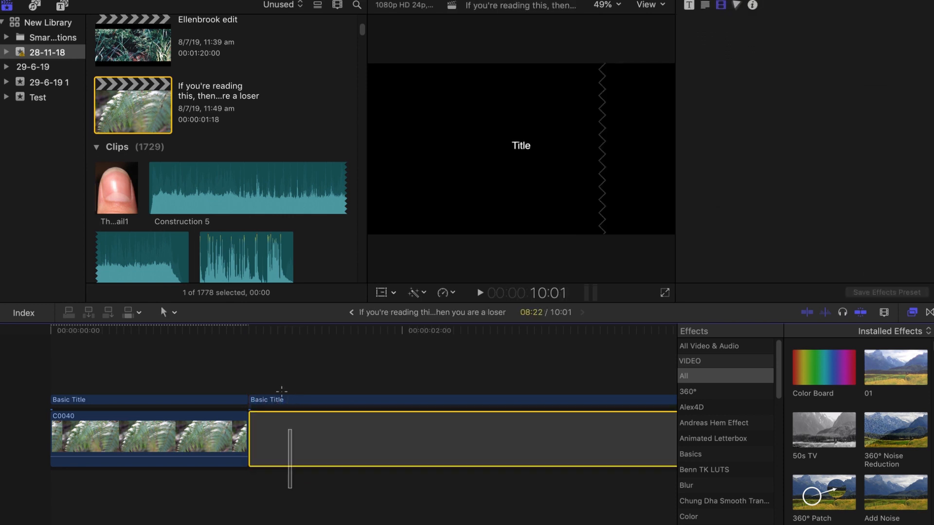
pyautogui.click(93, 331)
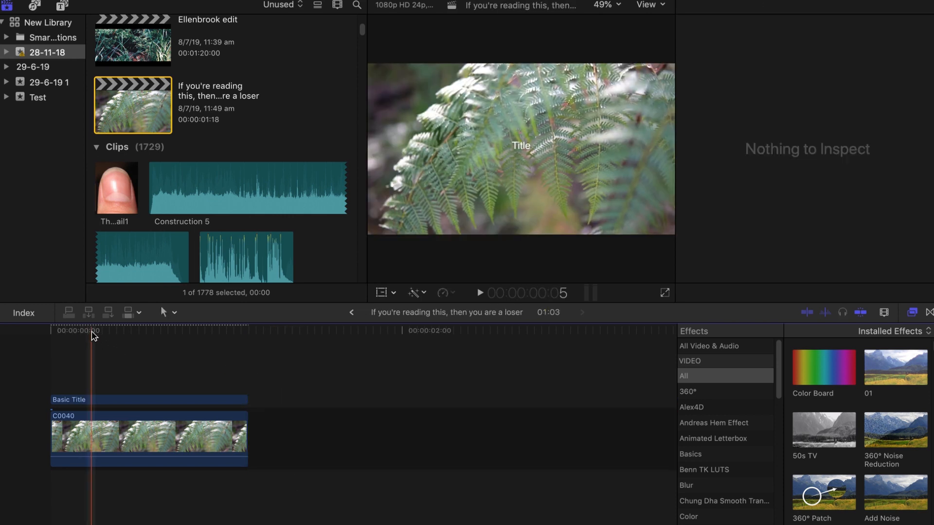
pyautogui.click(149, 400)
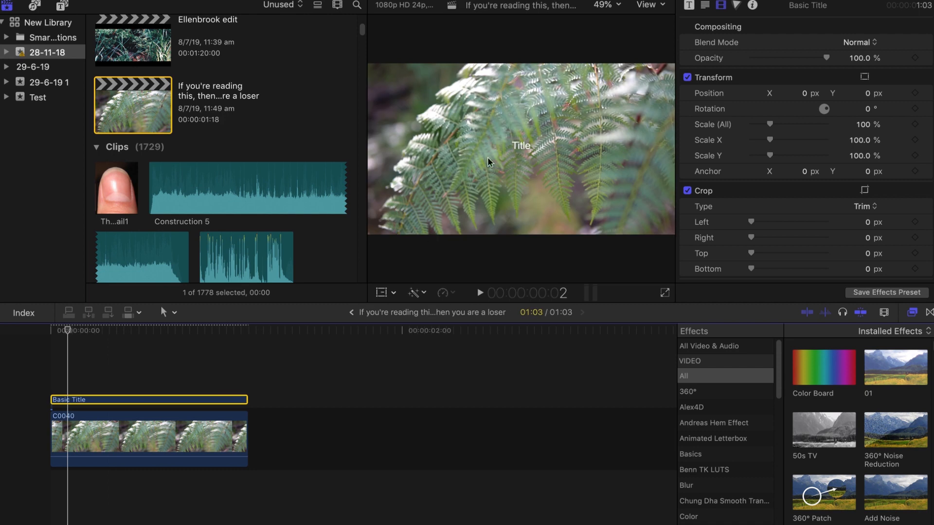
pyautogui.moveTo(514, 192)
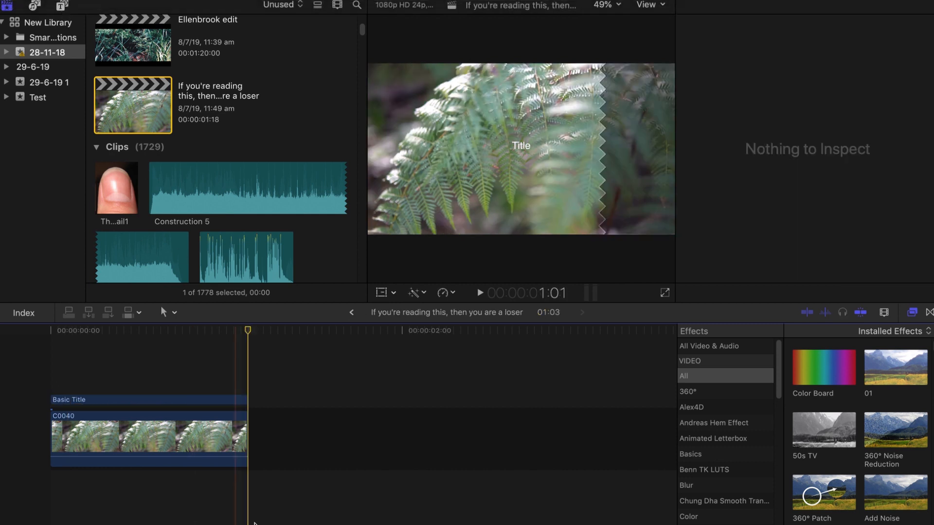
# Step: Delete the Basic Title and paste a copy of C0040 stacked directly above the original
pyautogui.click(202, 456)
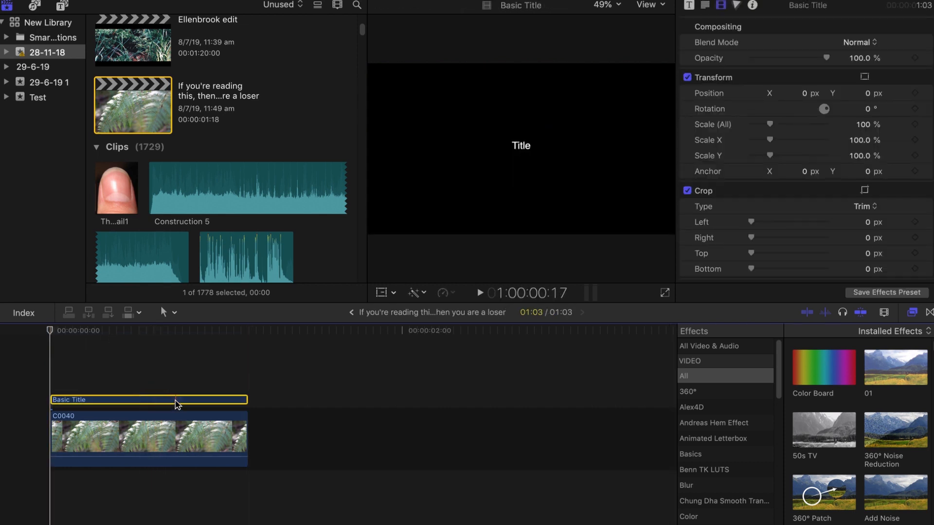
pyautogui.click(170, 379)
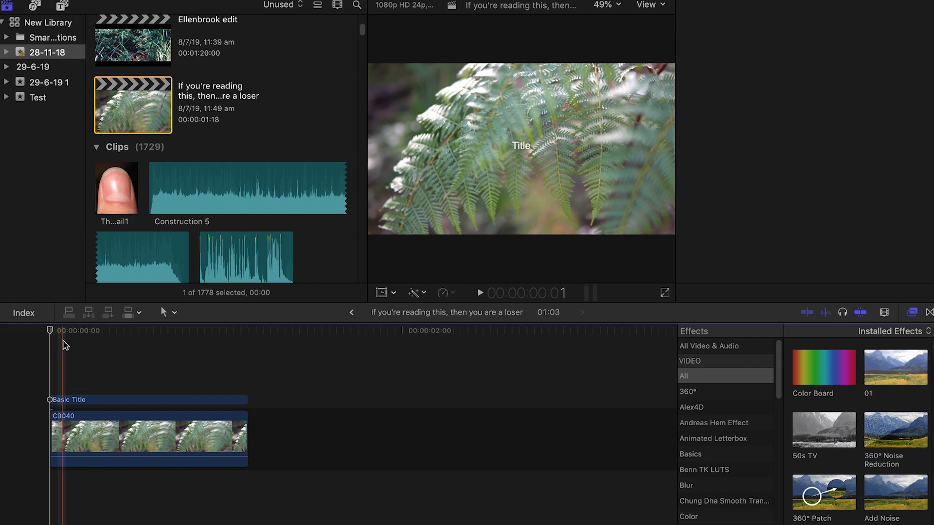
pyautogui.click(149, 400)
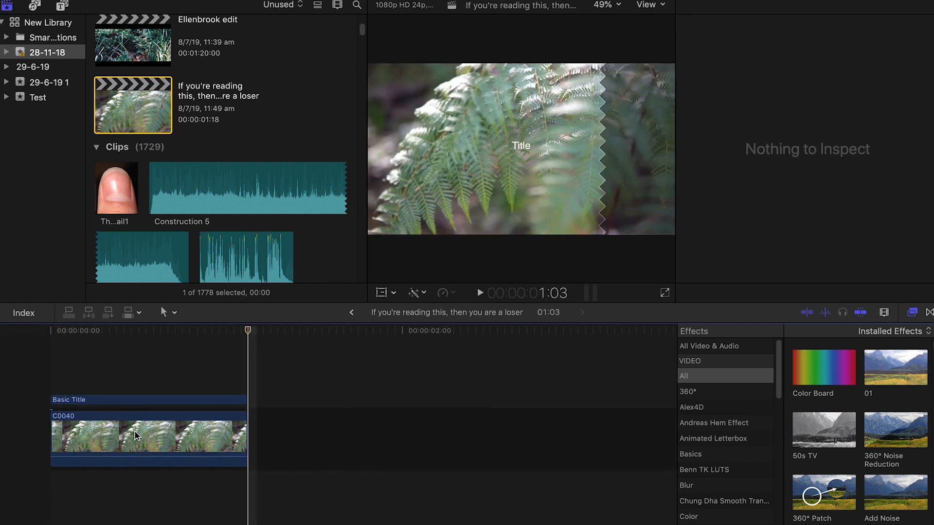
pyautogui.click(149, 435)
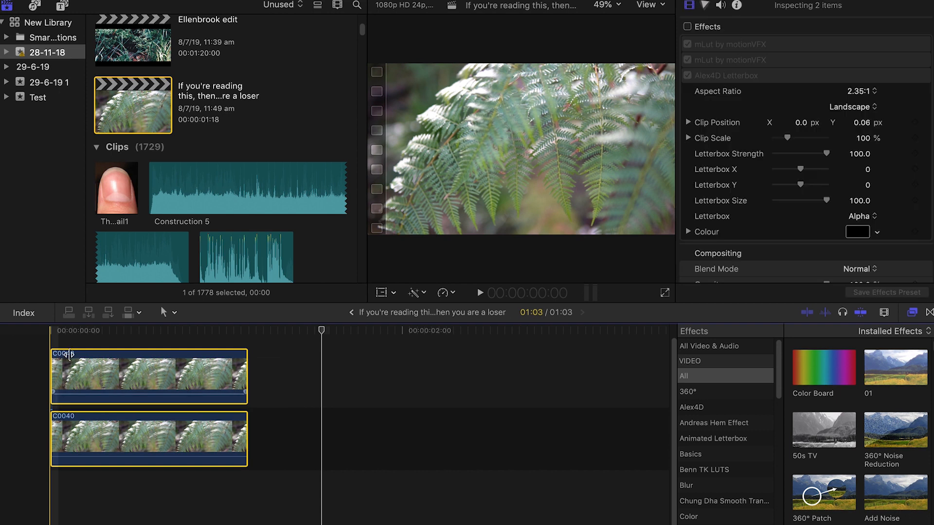
pyautogui.press('option+g')
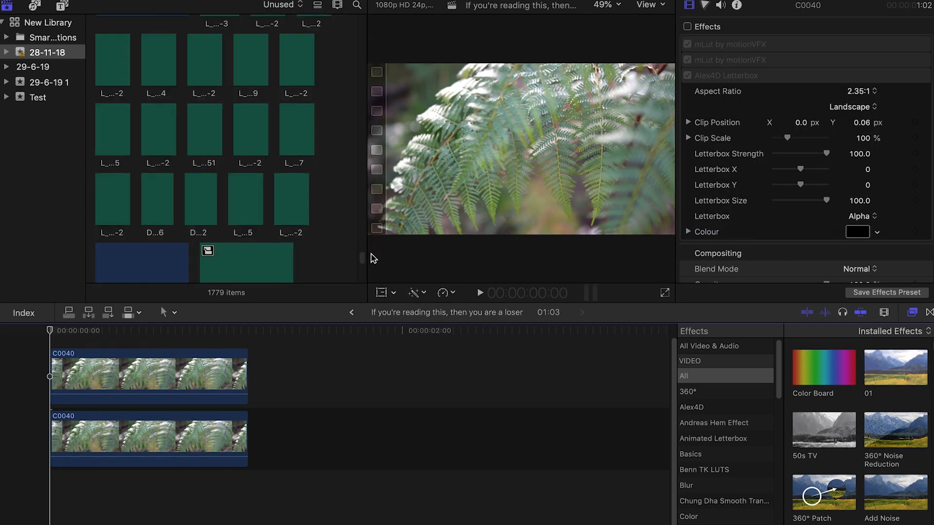
# Step: Delete the stacked C0040 copy and work with stream clip C0050 after the fern clip
pyautogui.scroll(-3)
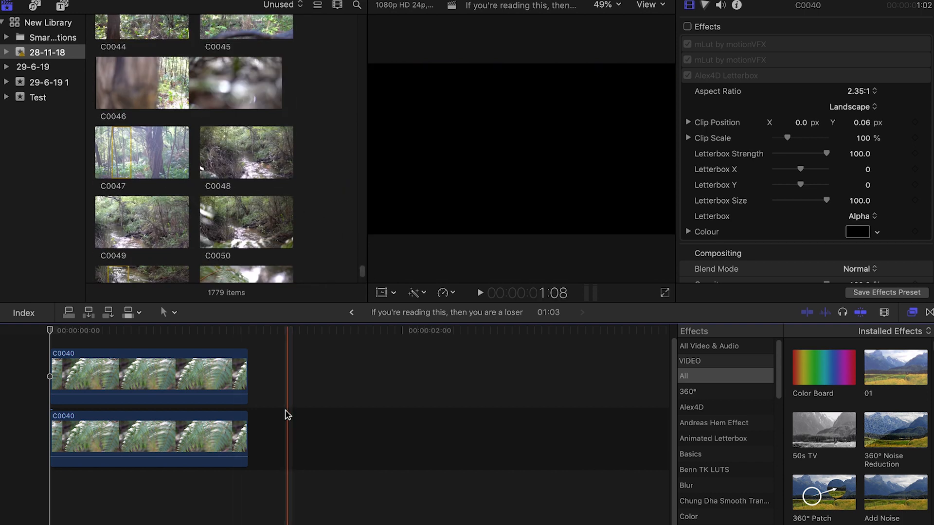
pyautogui.click(149, 376)
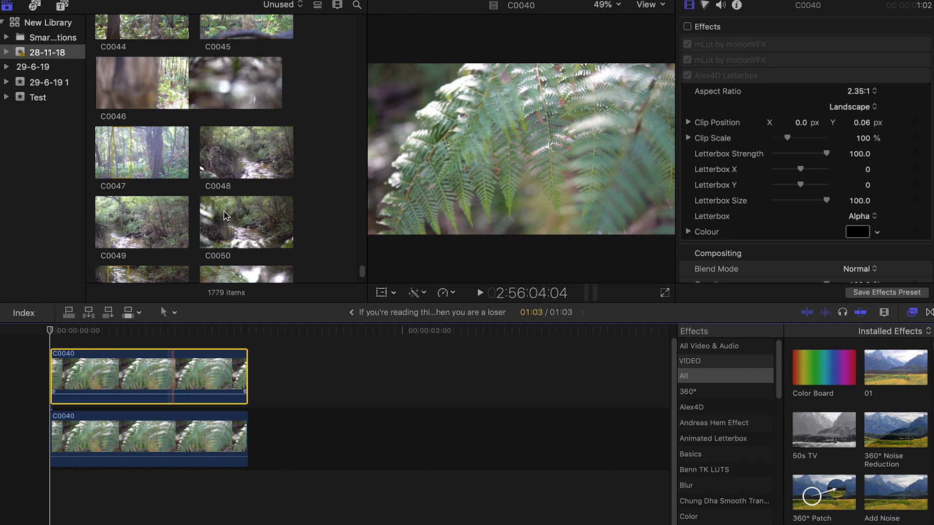
pyautogui.click(245, 222)
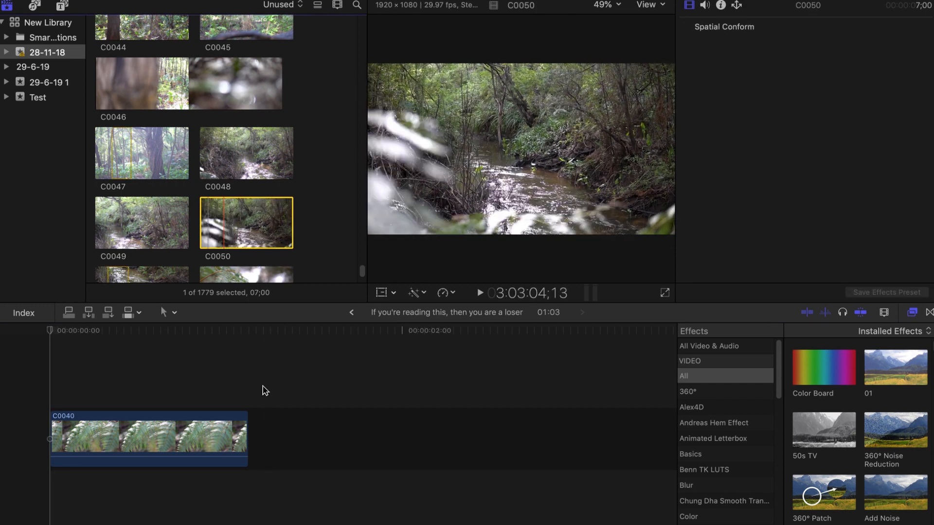
pyautogui.click(149, 435)
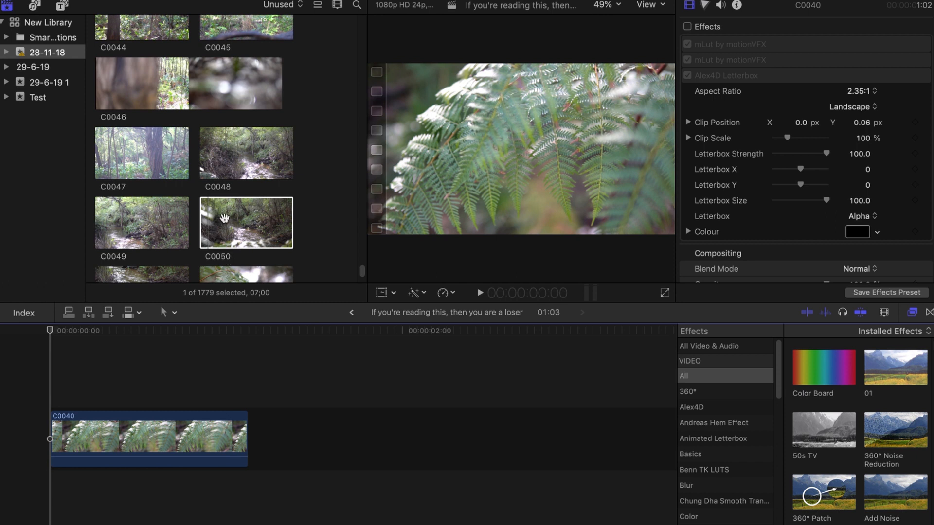
pyautogui.click(245, 223)
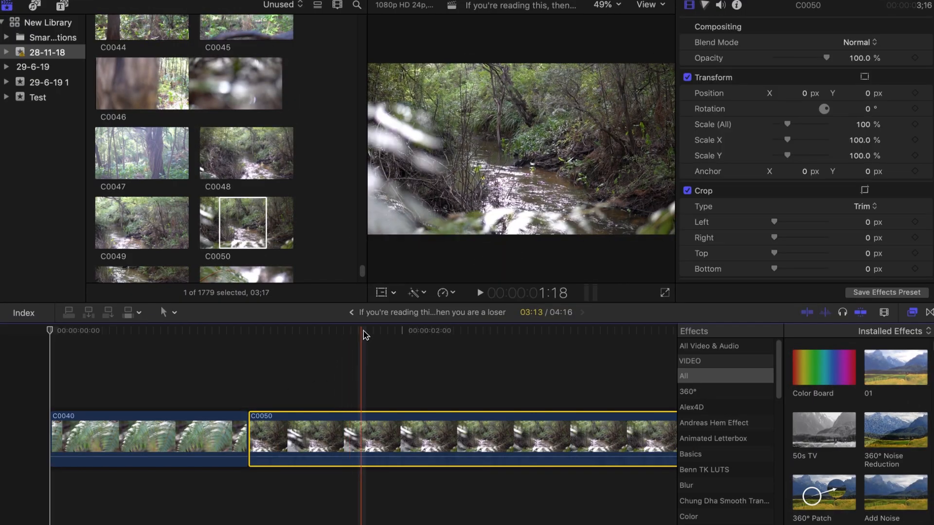
pyautogui.click(251, 334)
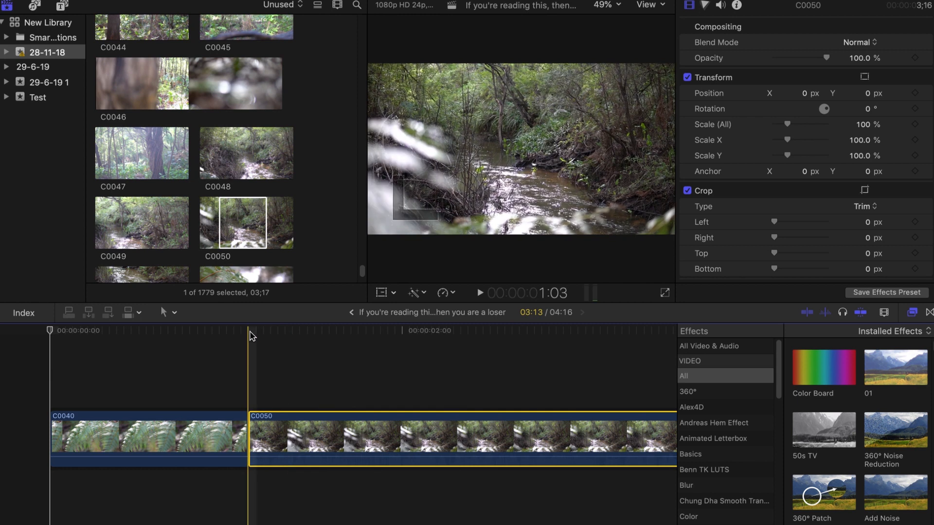
pyautogui.press('Delete')
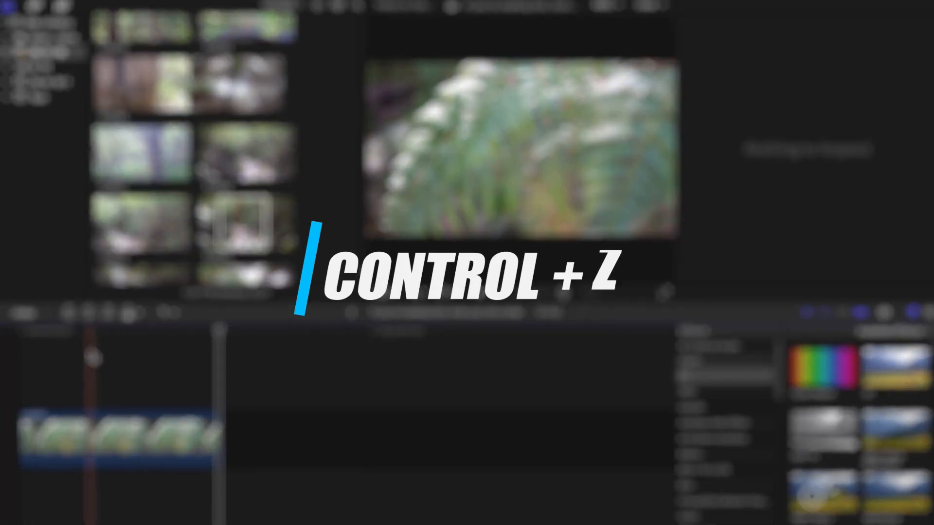
# Step: Undo the last change and re-enable C0040's two mLut looks and Alex4D Letterbox
pyautogui.press('ctrl+z')
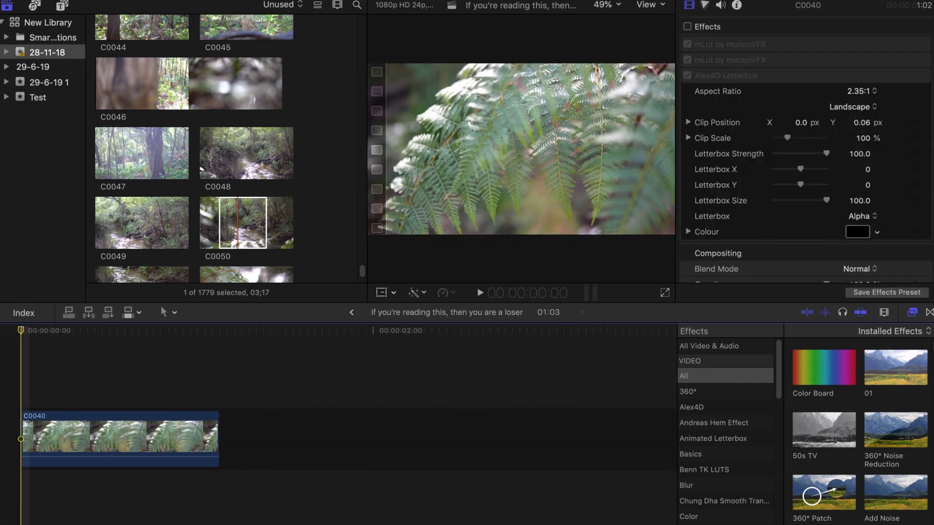
pyautogui.click(119, 438)
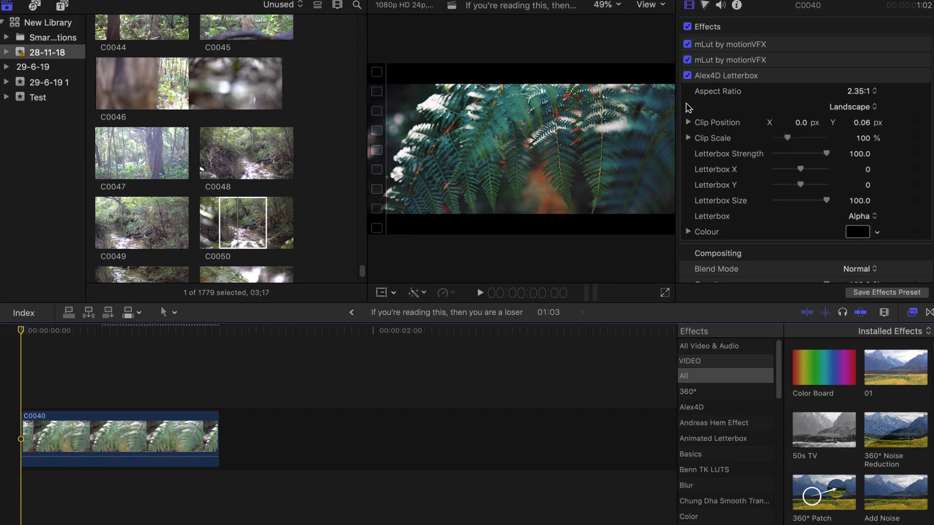
# Step: Paste C0040's two mLut looks and Alex4D Letterbox onto clip C0054 using Paste Attributes
pyautogui.scroll(-3)
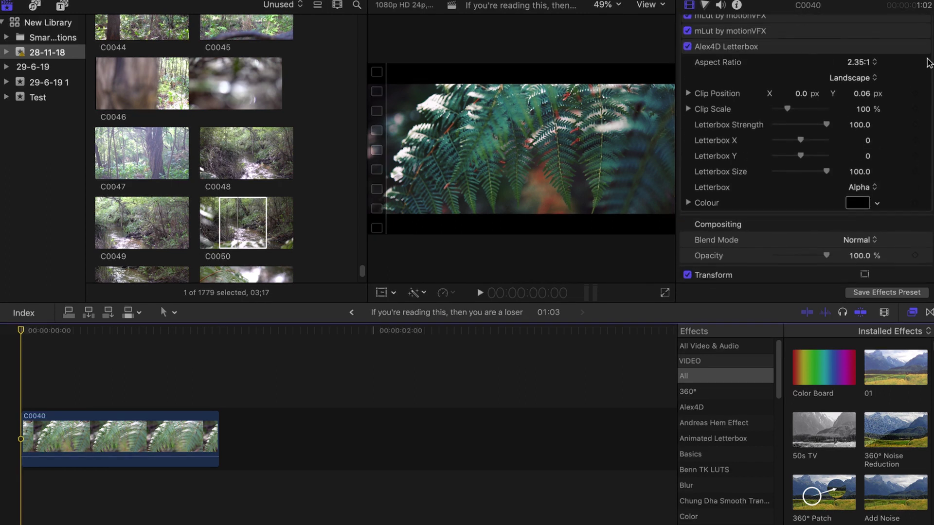
pyautogui.scroll(3)
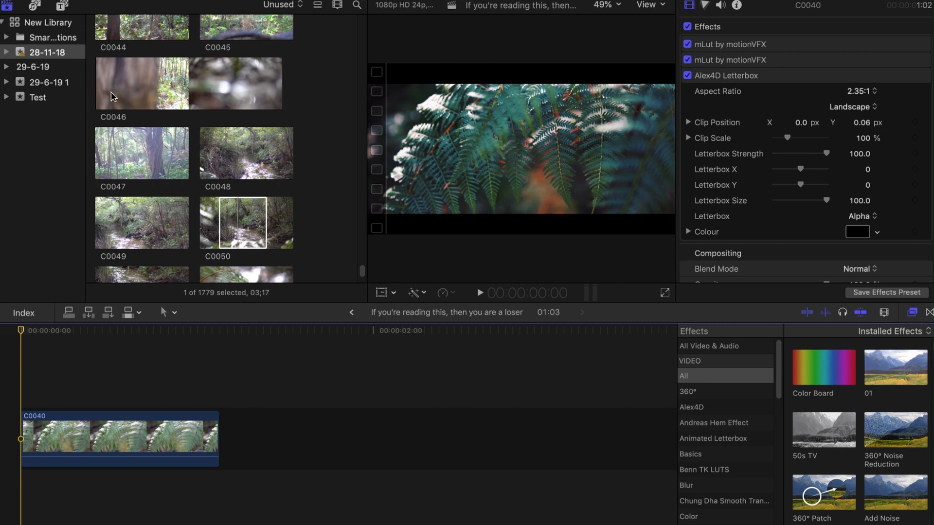
pyautogui.scroll(-3)
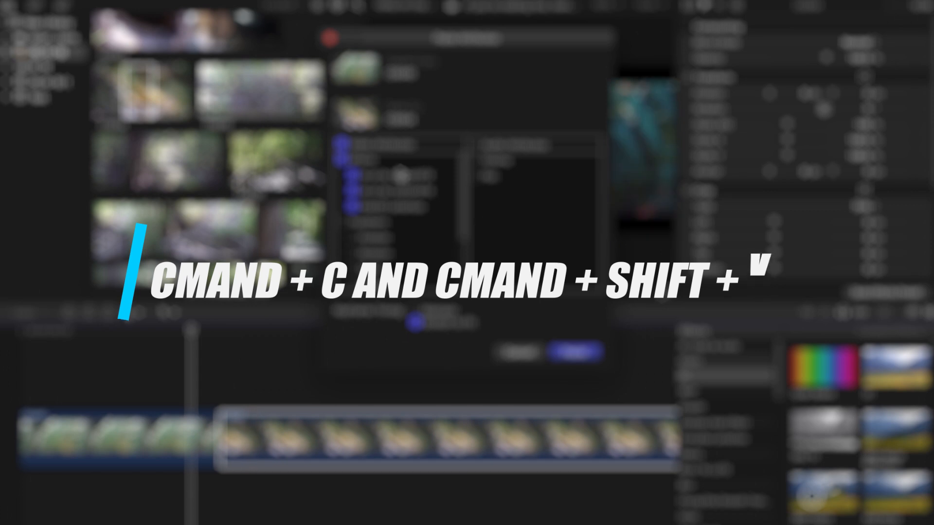
pyautogui.press('cmd+shift+v')
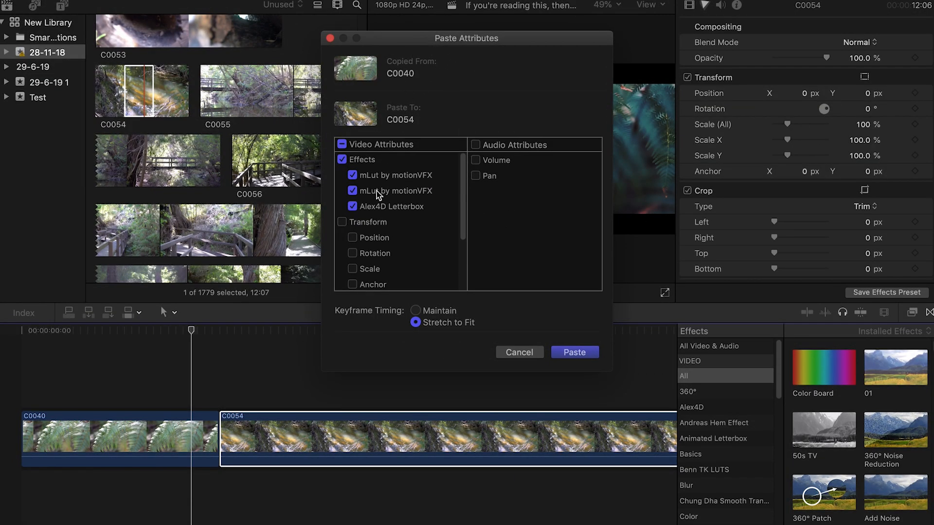
pyautogui.moveTo(587, 352)
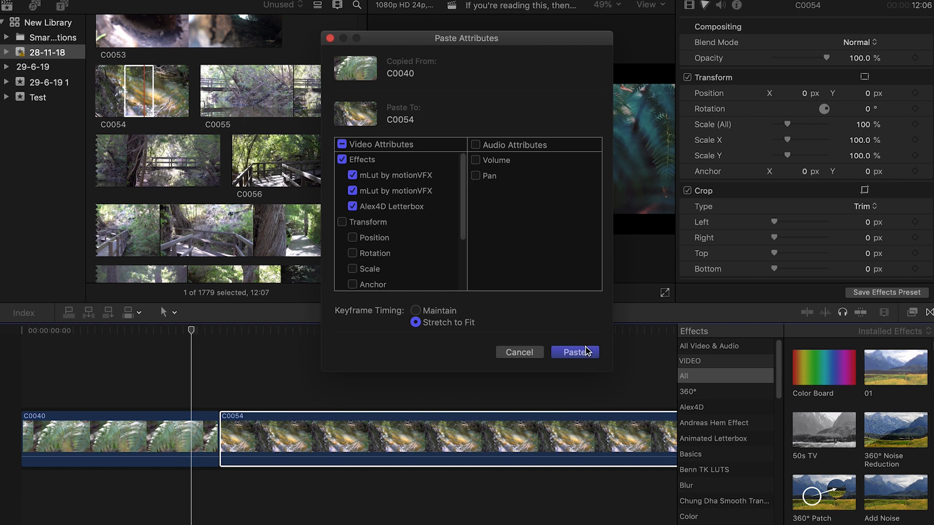
pyautogui.click(574, 352)
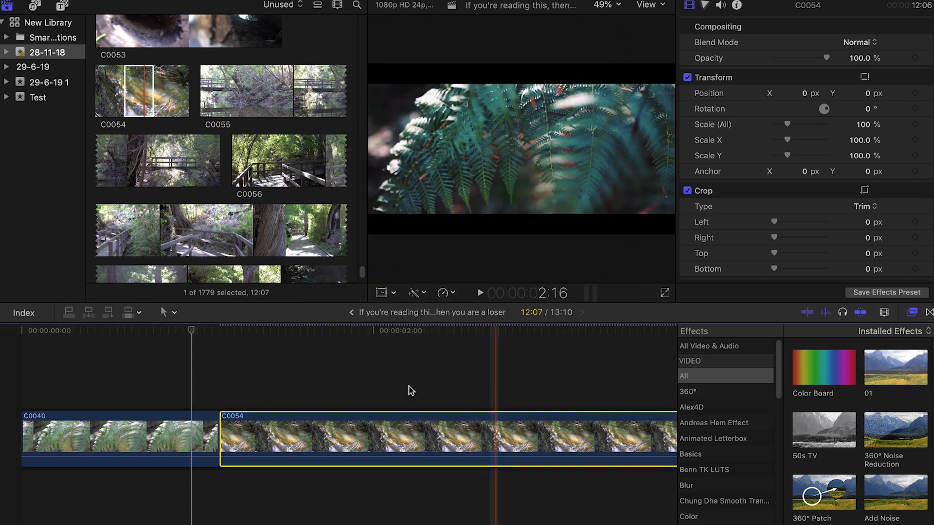
pyautogui.click(413, 331)
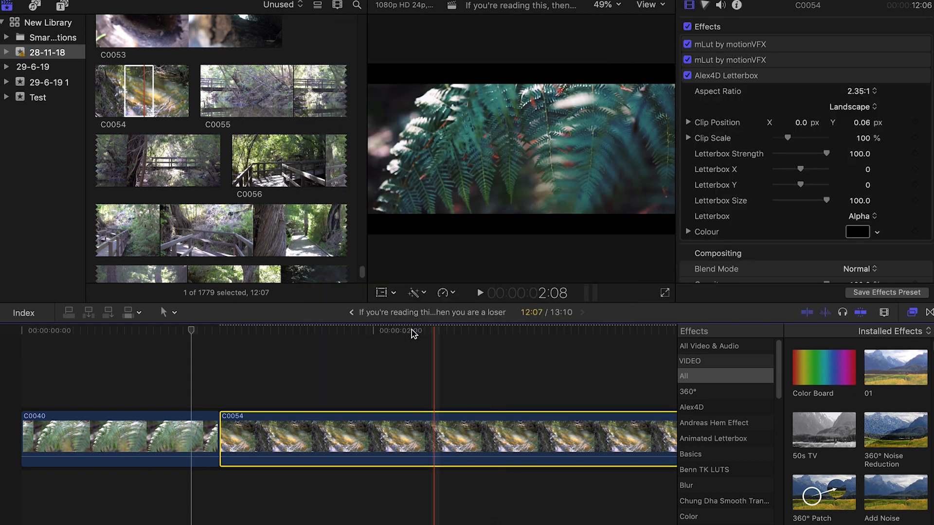
pyautogui.moveTo(364, 343)
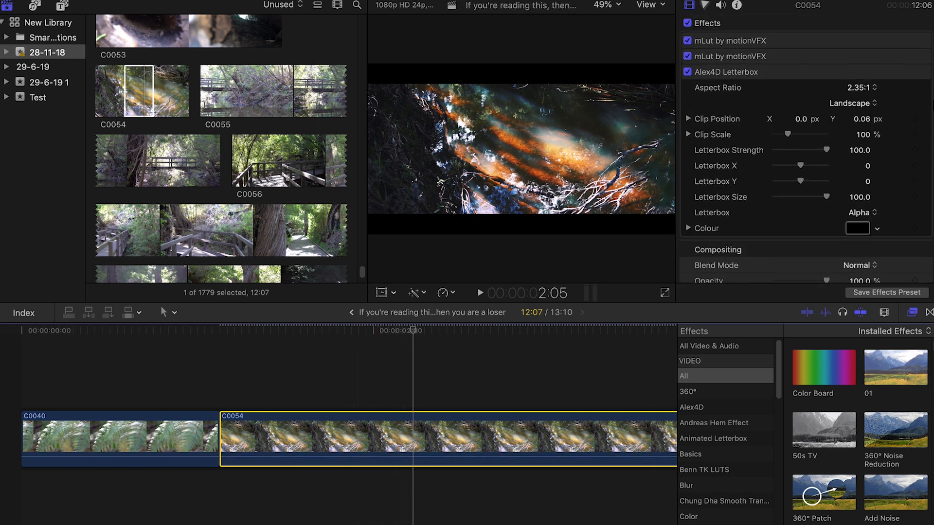
pyautogui.scroll(3)
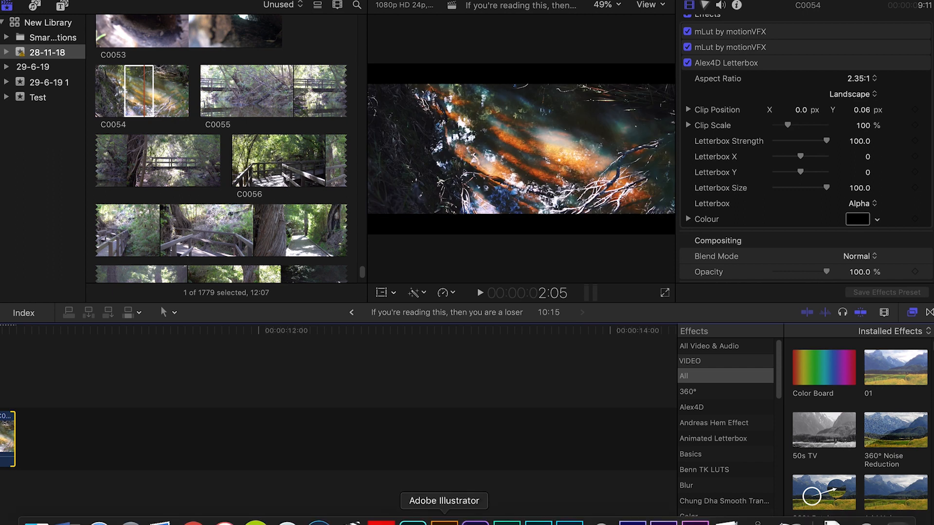
# Step: Open the Command Editor from the Final Cut Pro Commands menu
pyautogui.click(8, 5)
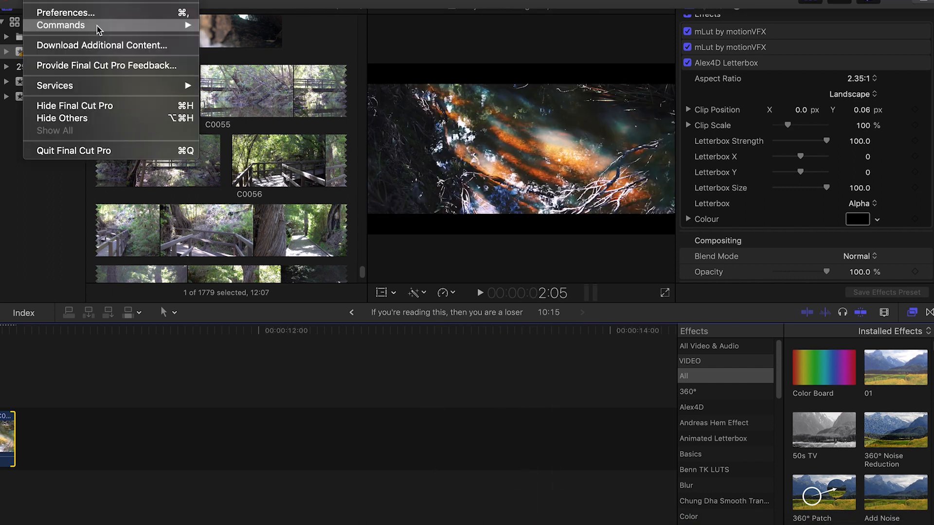
pyautogui.moveTo(180, 30)
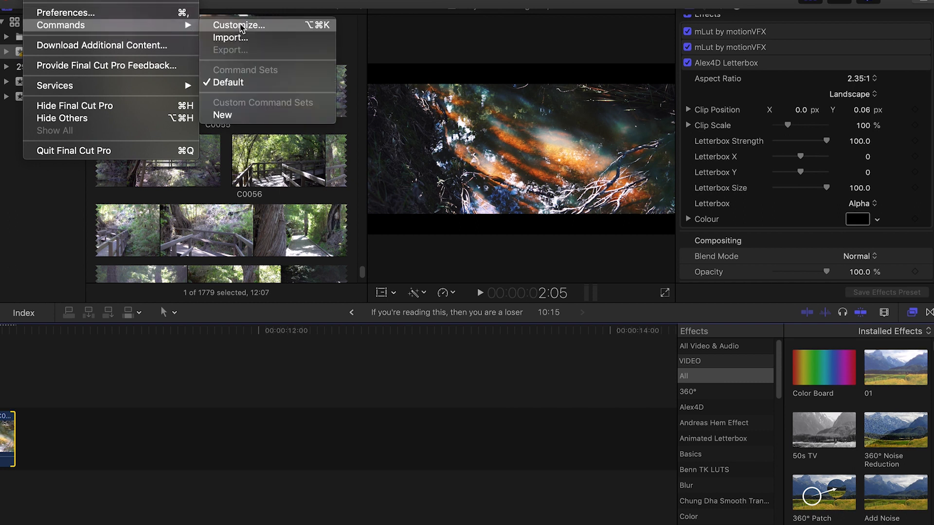
pyautogui.click(240, 25)
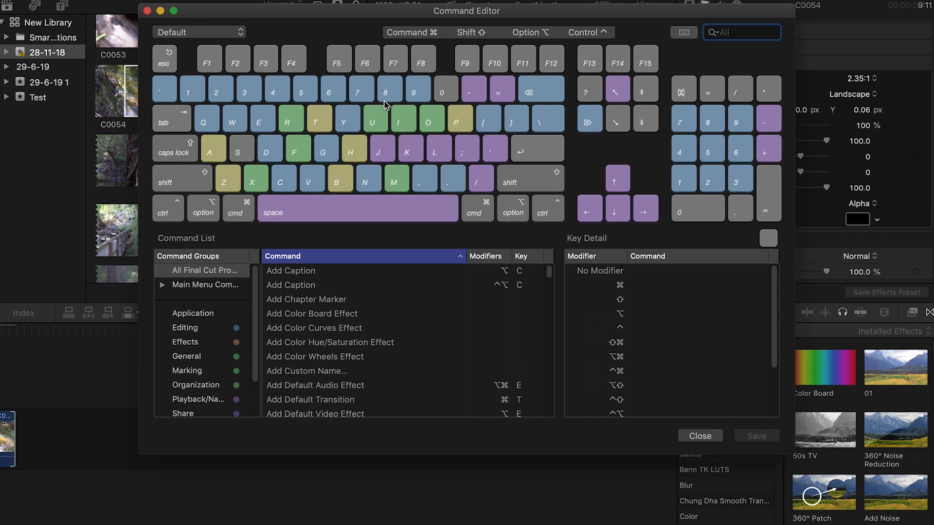
pyautogui.scroll(-3)
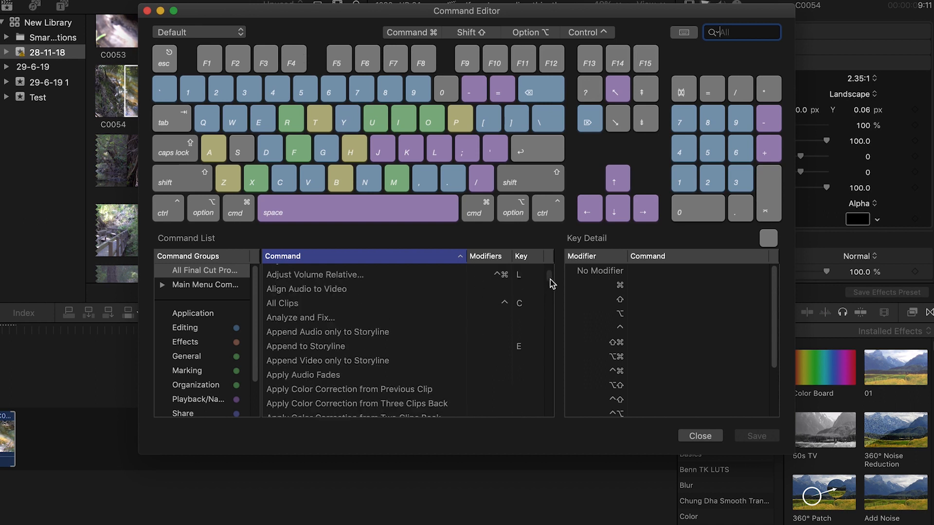
pyautogui.scroll(-3)
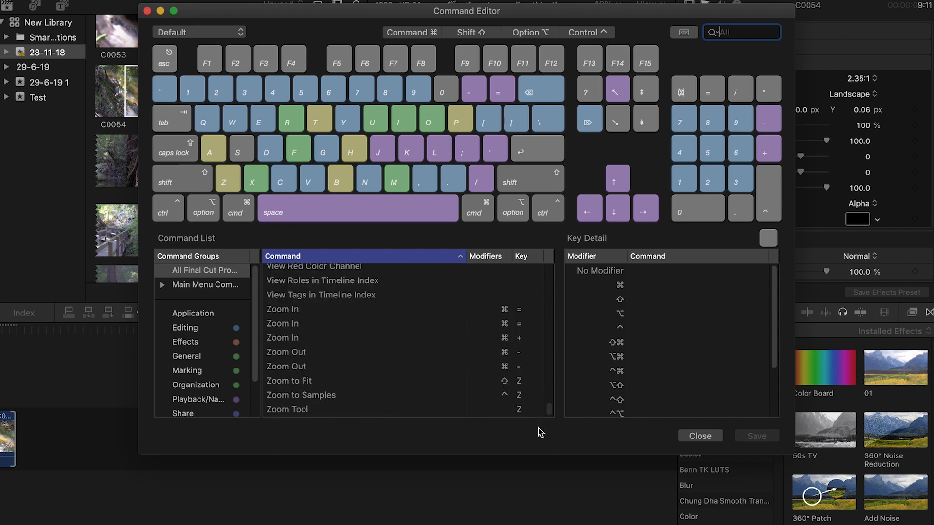
# Step: Check the commands assigned to the H and 1 keys, then cancel the Default-set copy warning
pyautogui.click(353, 149)
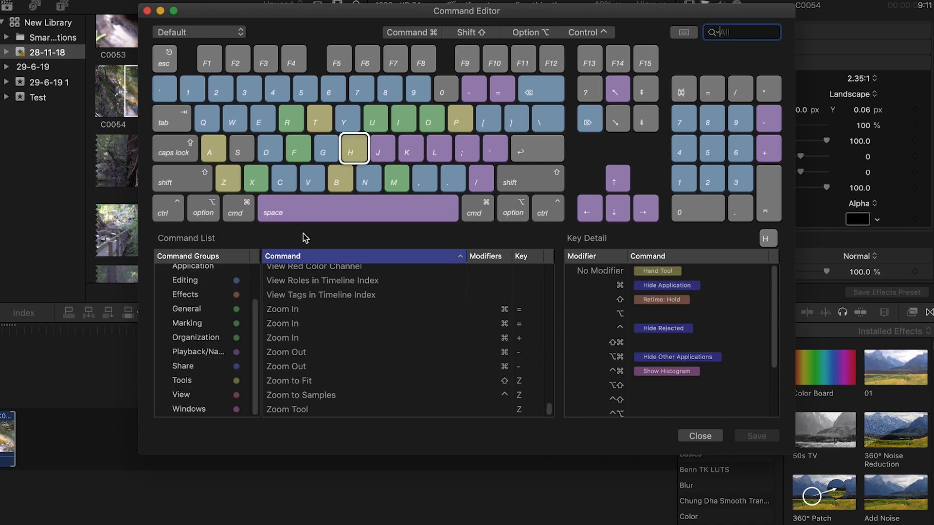
pyautogui.click(298, 149)
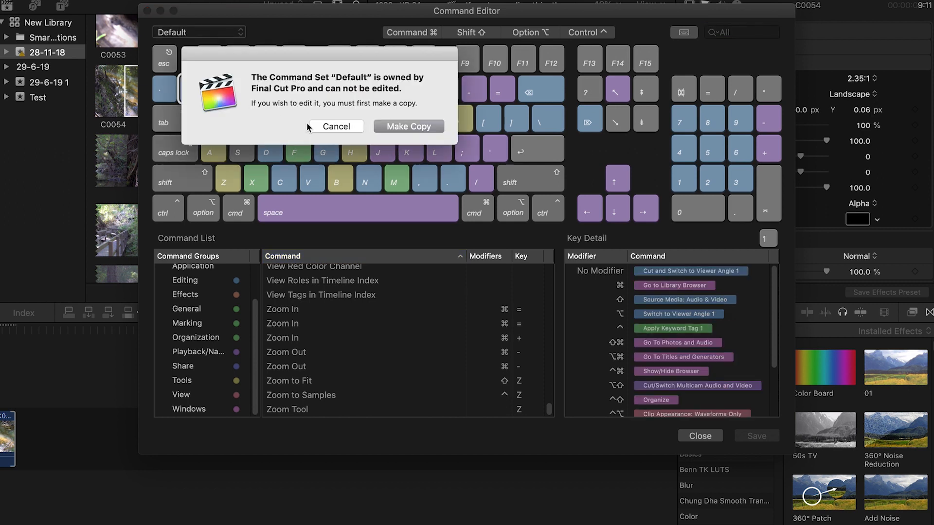
pyautogui.click(335, 126)
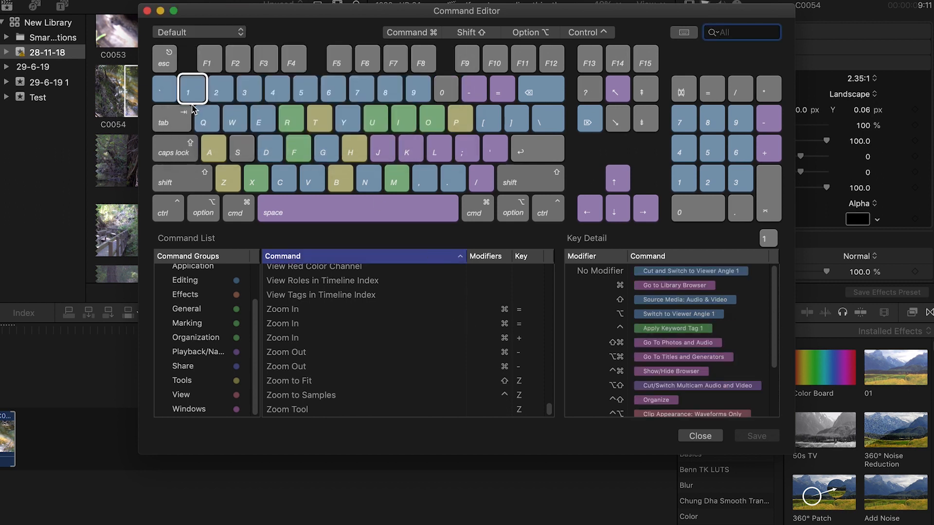
pyautogui.moveTo(135, 210)
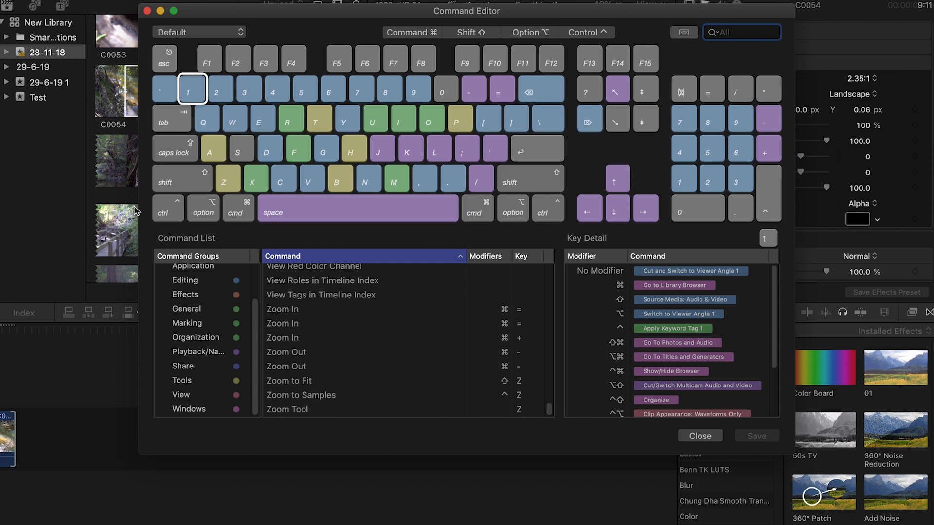